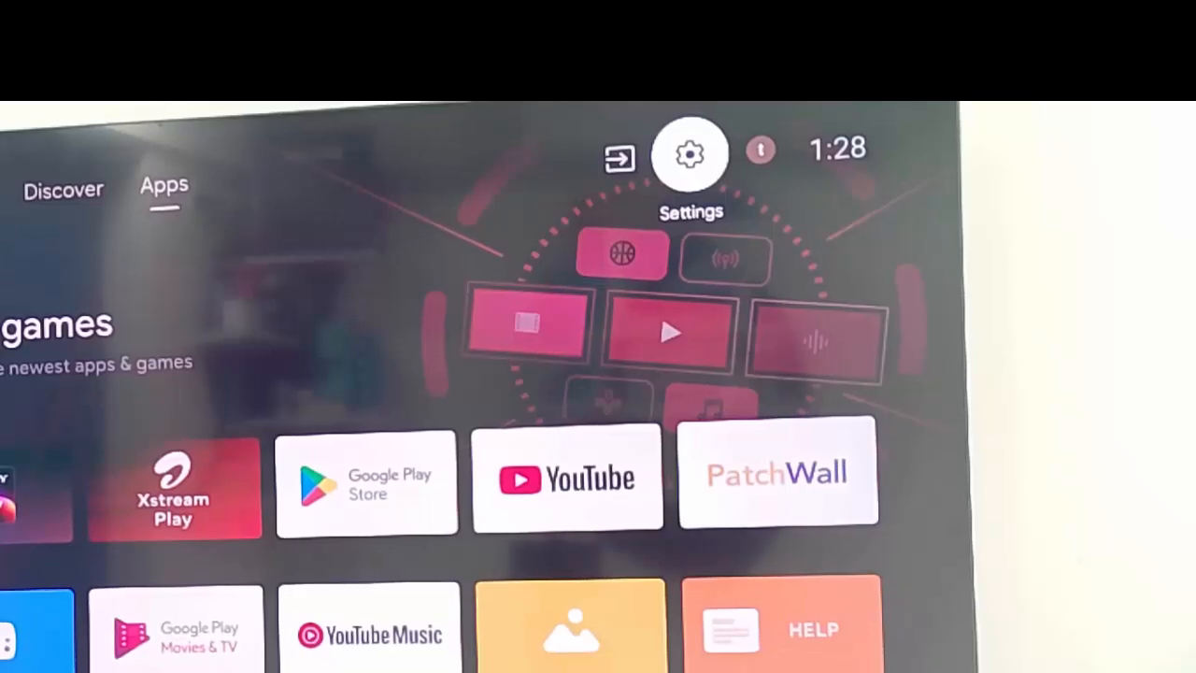
Open Settings > Network & Internet and toggle the Wi-Fi connection
click(689, 153)
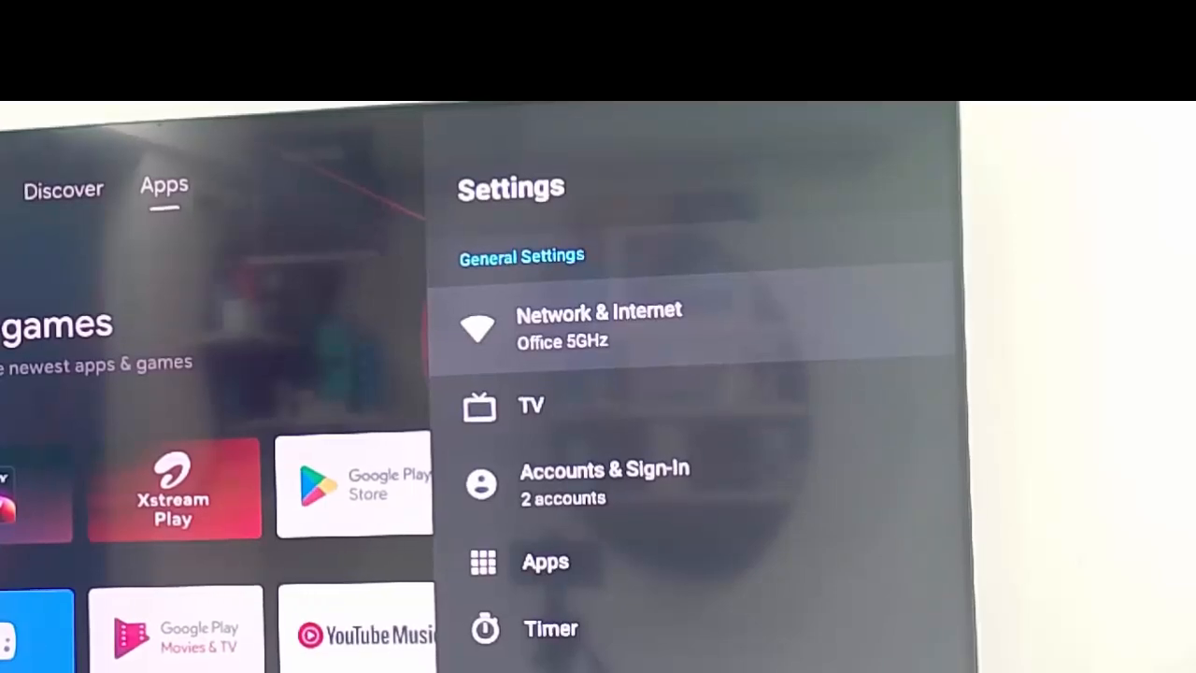
click(598, 327)
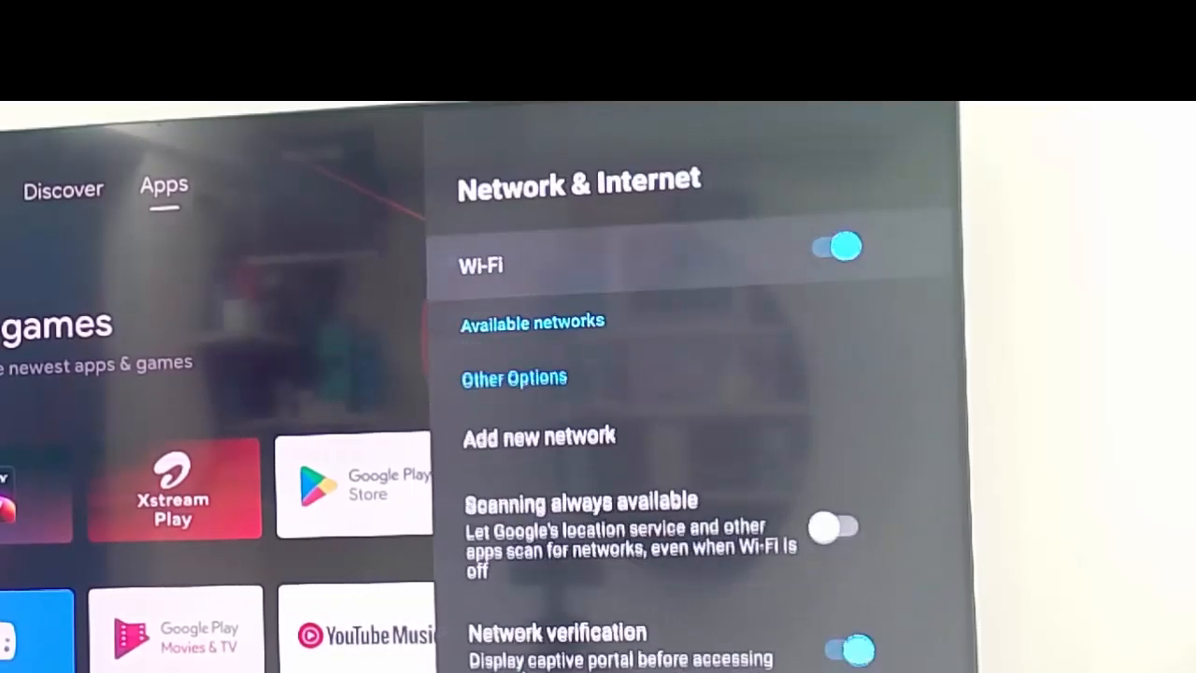
click(530, 323)
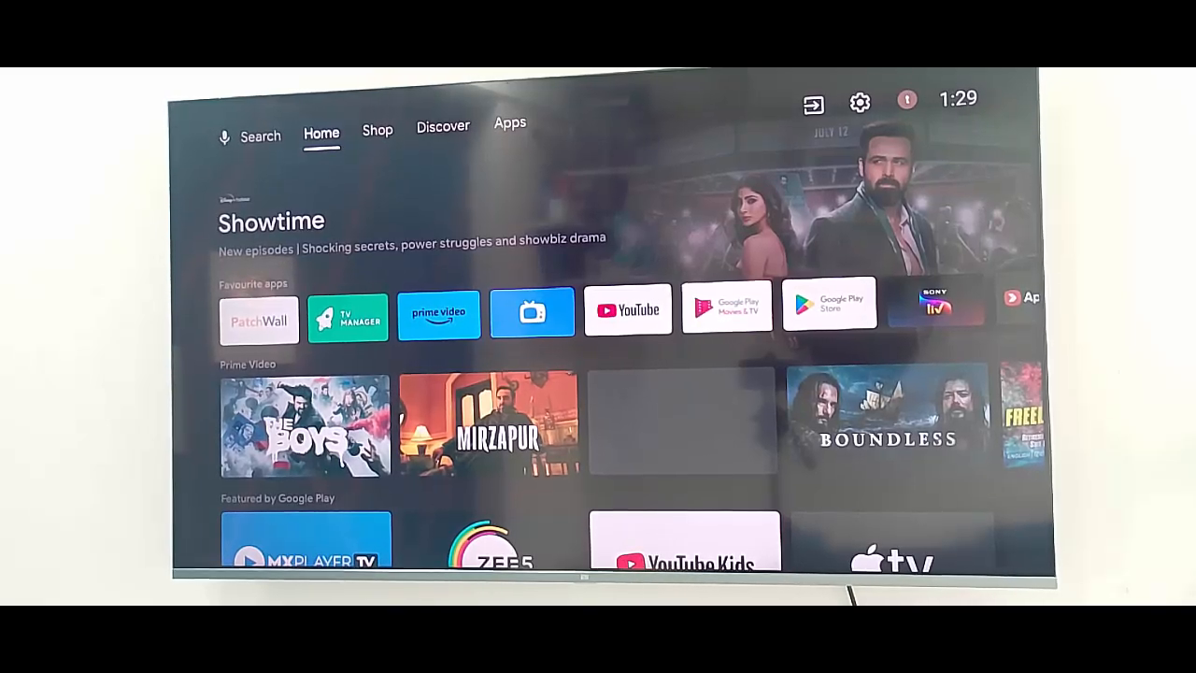
From Apps, open Settings > Date & time and switch Automatic date & time off
click(510, 123)
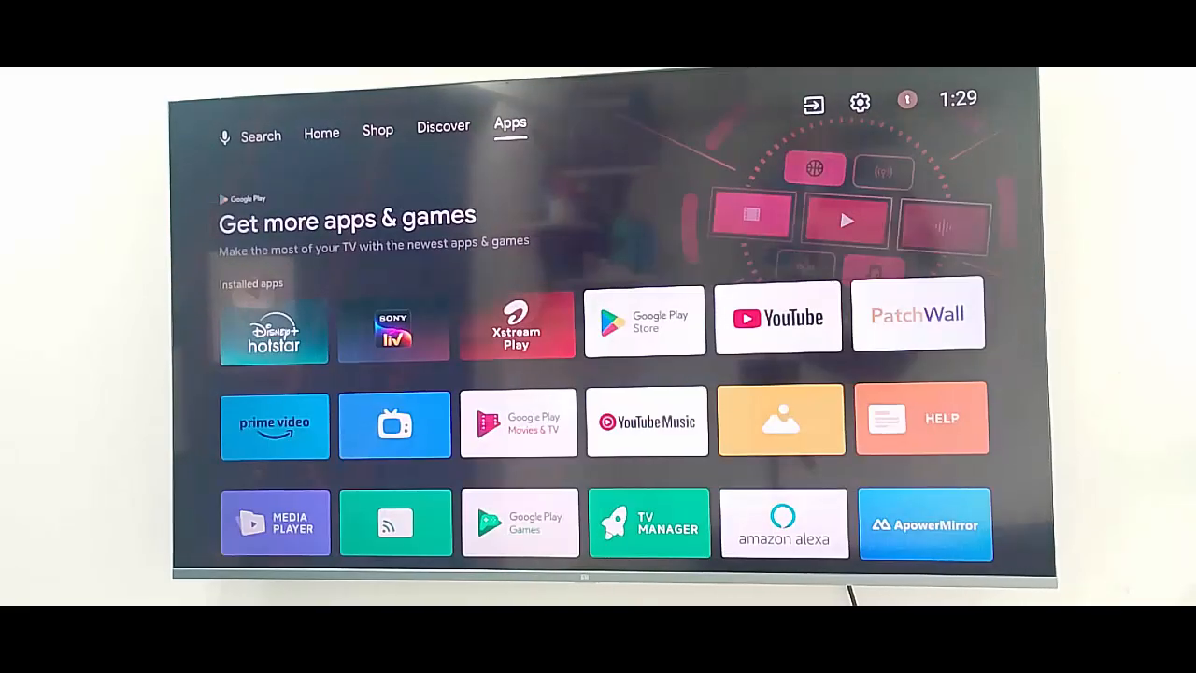
click(858, 101)
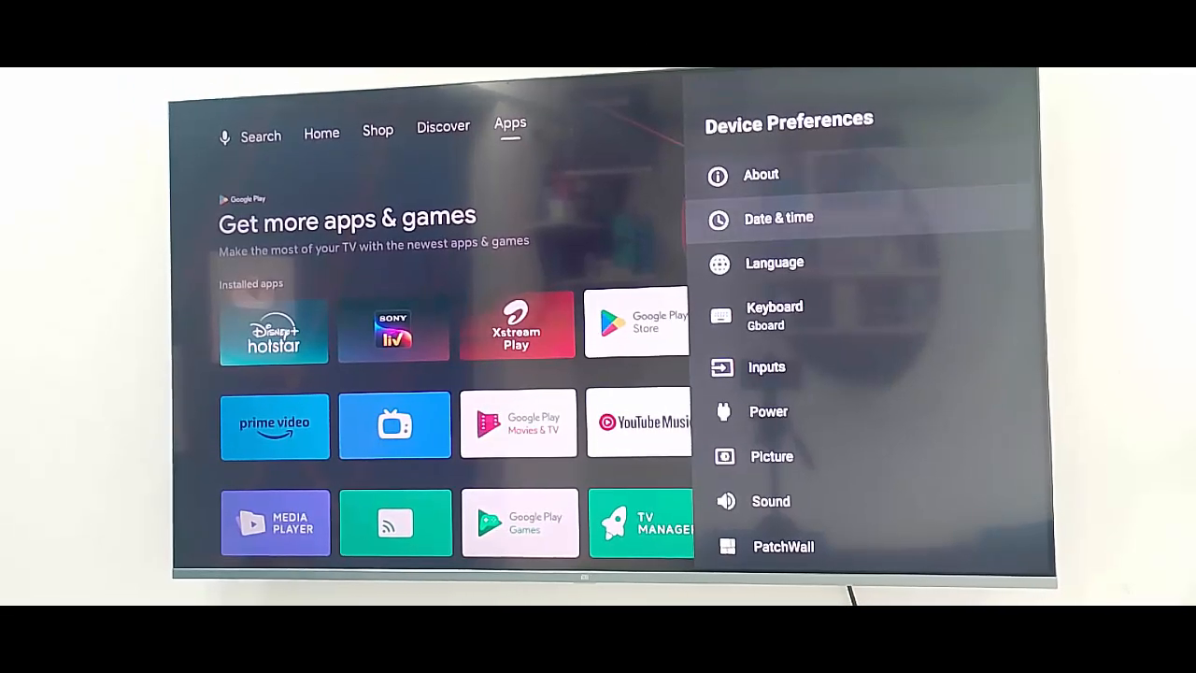
click(779, 218)
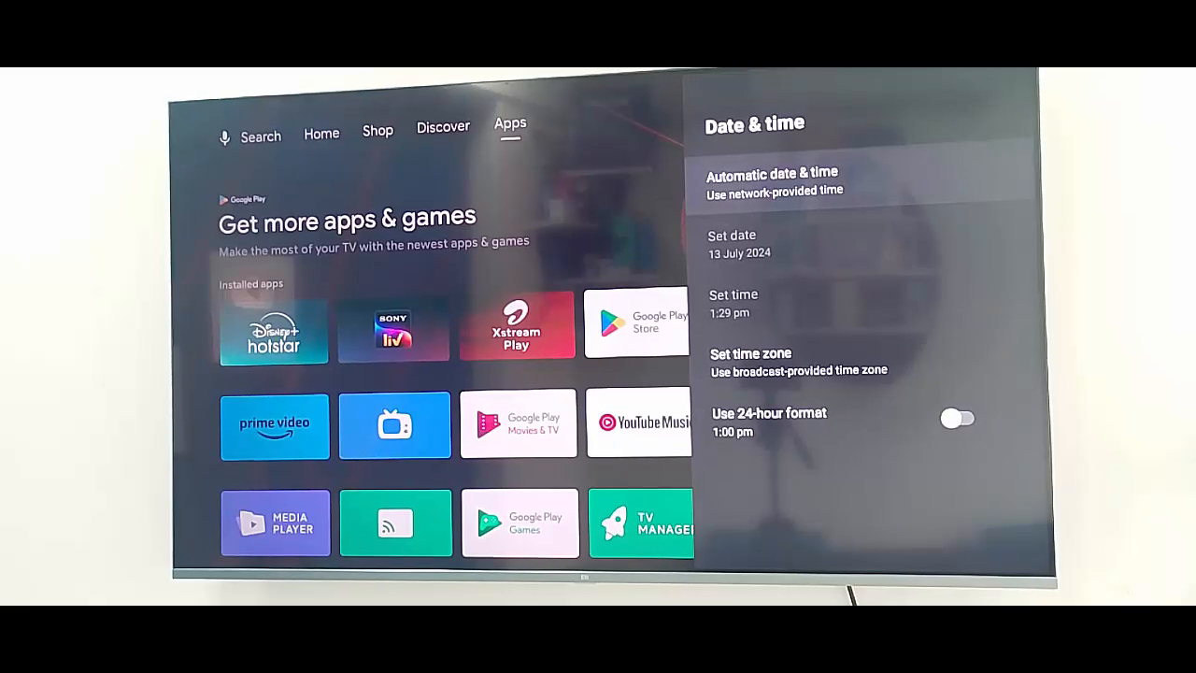
click(772, 181)
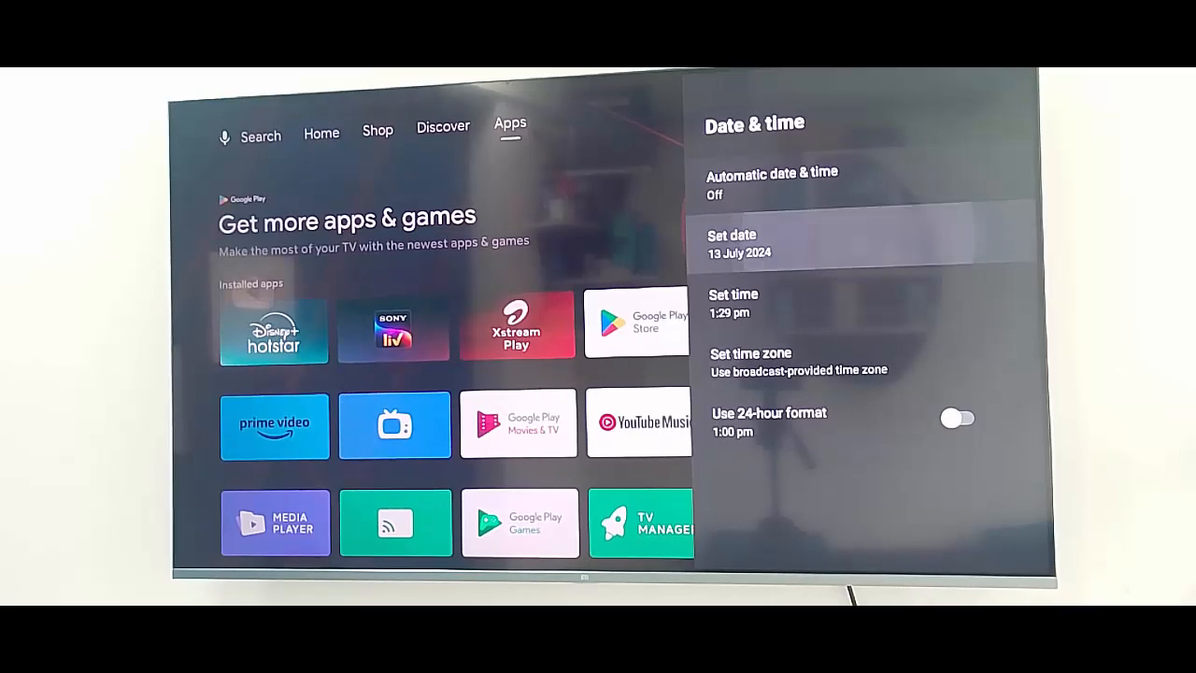
Select Set date, then exit Date & time settings back to the Apps screen
click(738, 243)
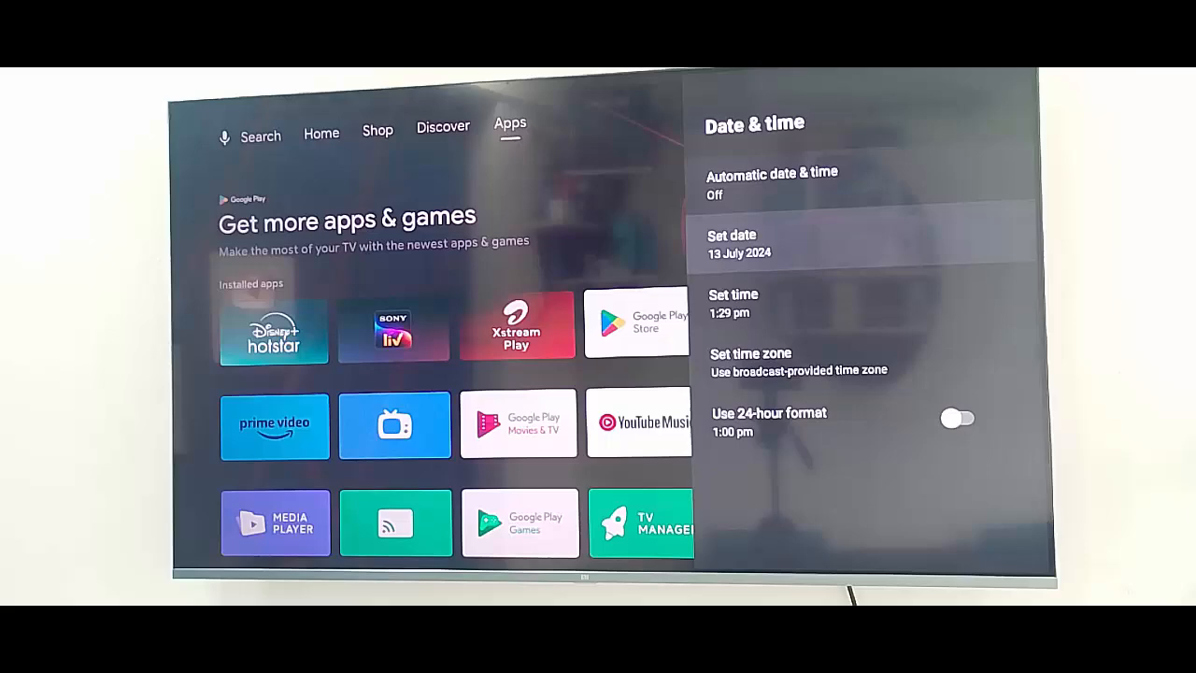
click(733, 303)
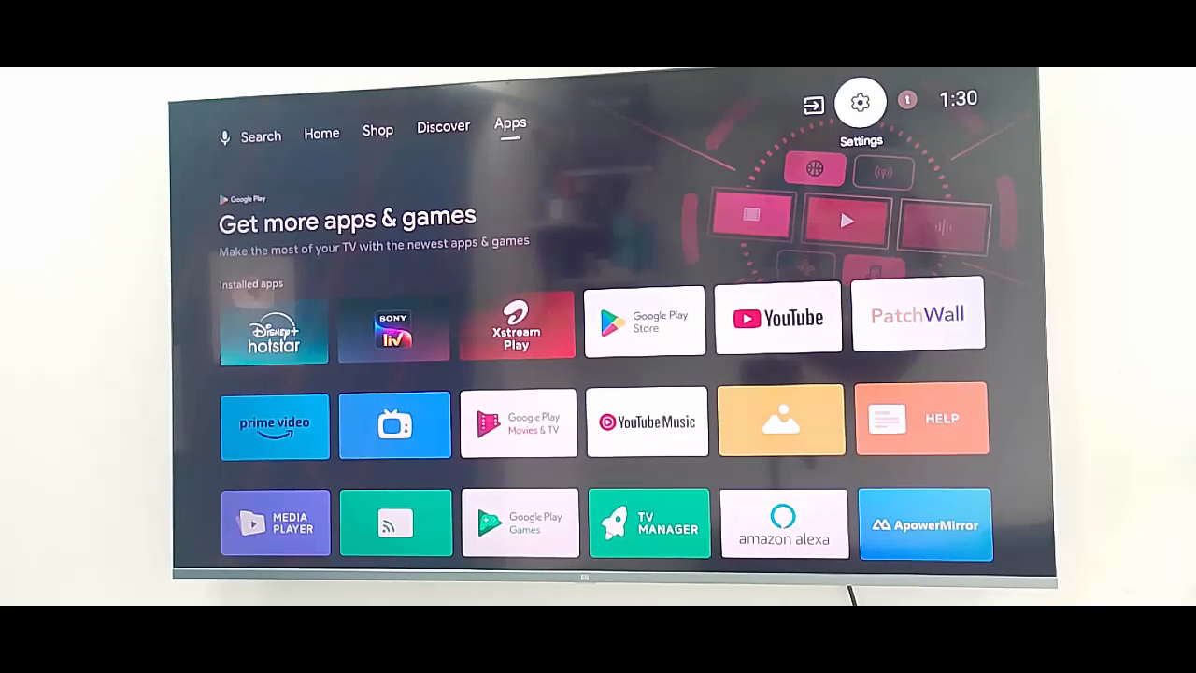
mouse_move(814, 103)
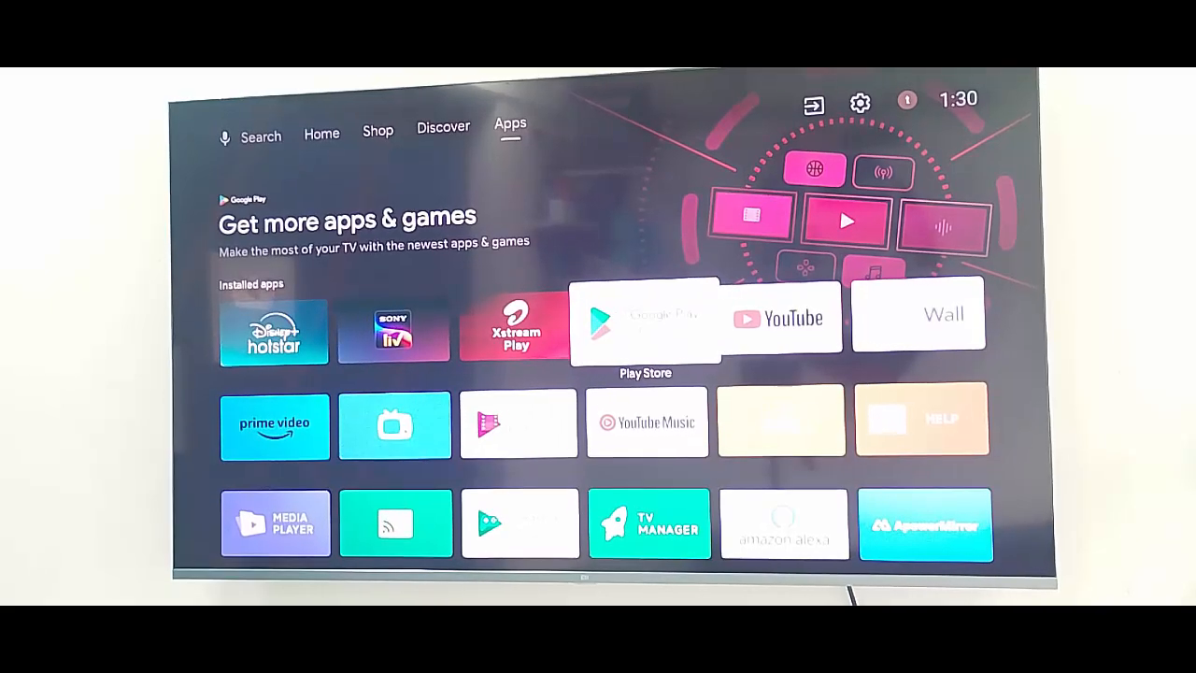
Launch Google Play Store, clear the wrong letter, and type 'n' toward Netflix
click(644, 323)
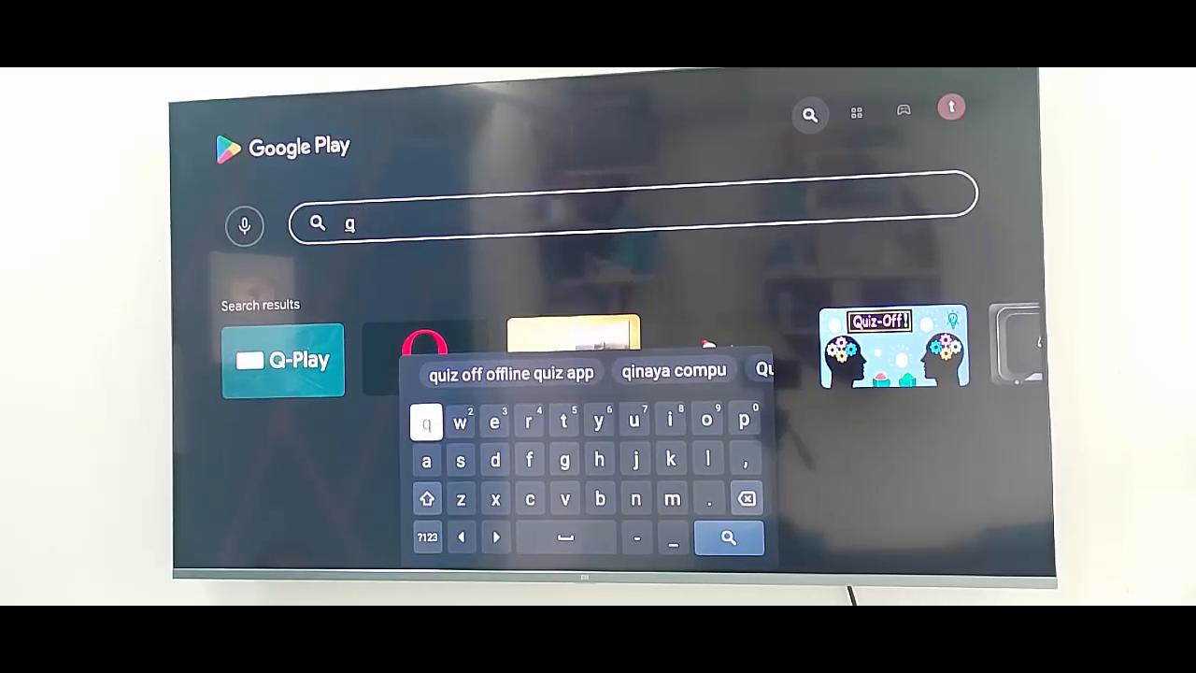
click(746, 498)
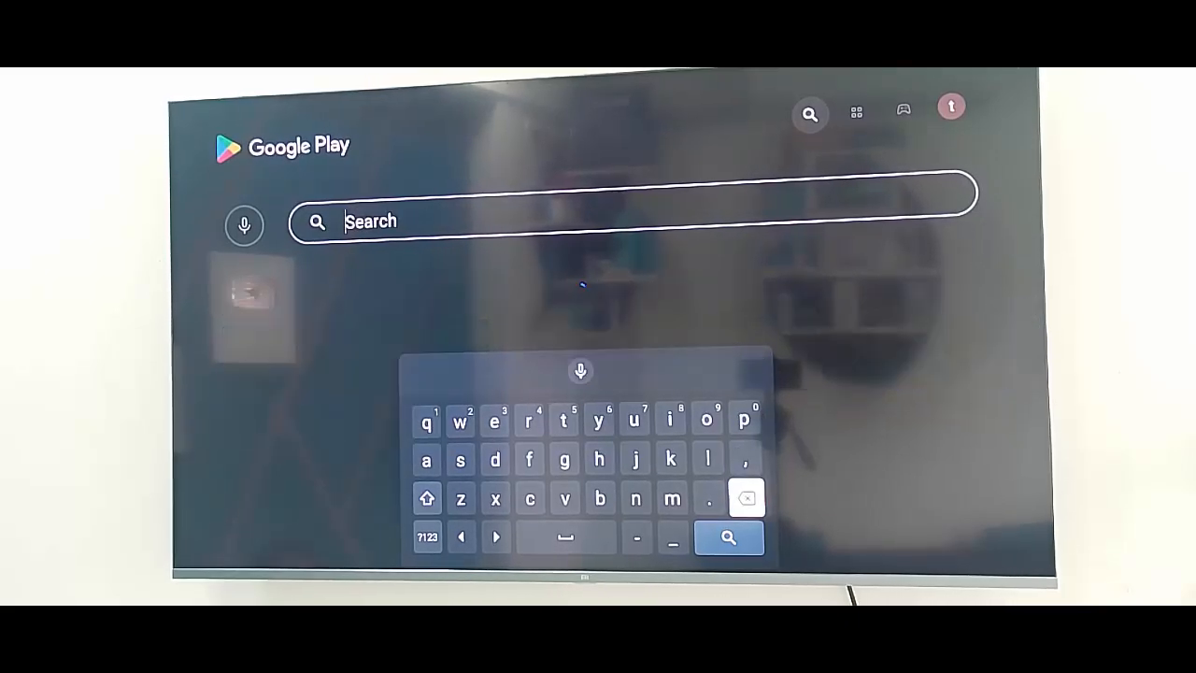
click(634, 419)
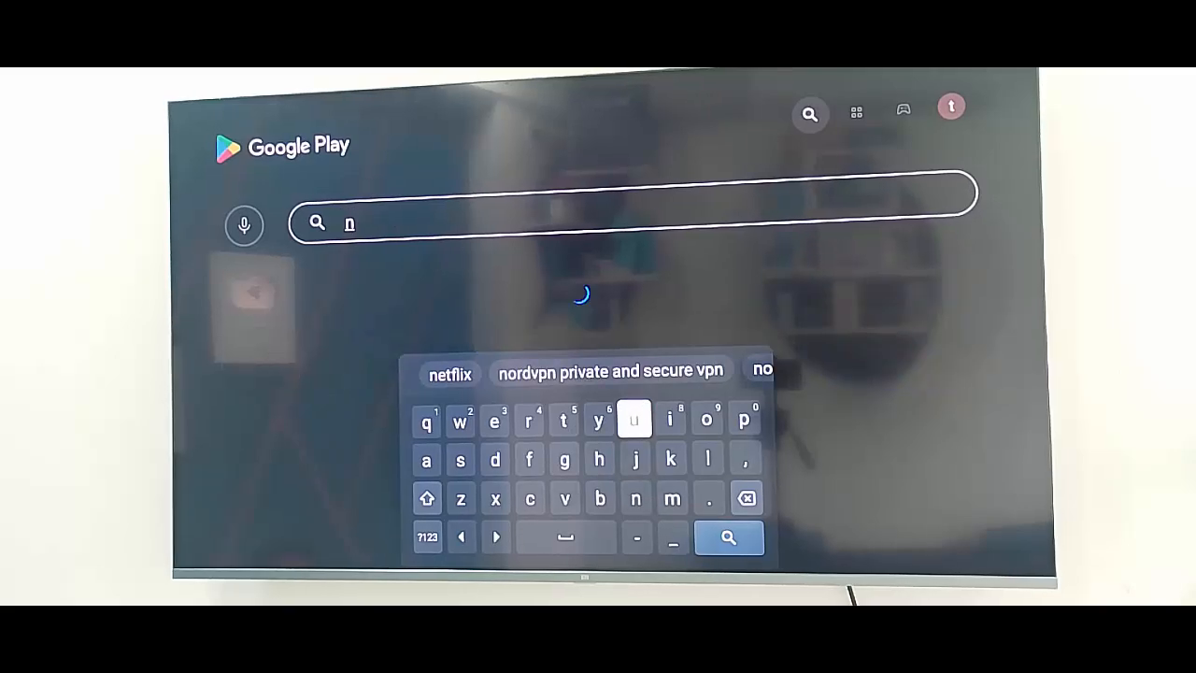